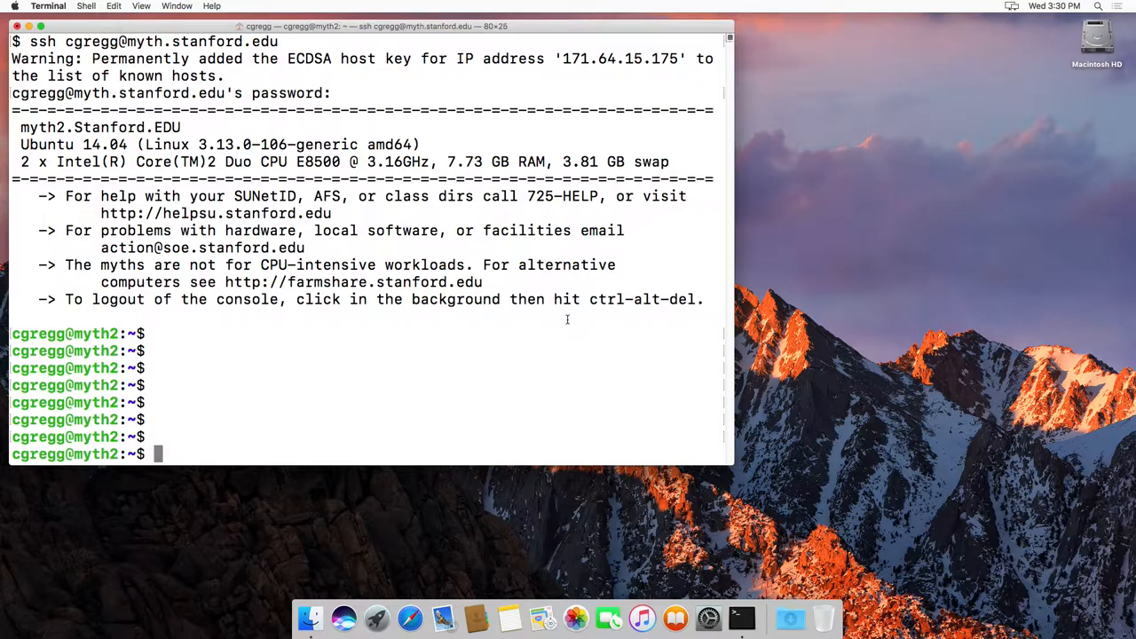
Enter cs107 and display the assignments directory tree (9 directories, 11 files).
type("cd")
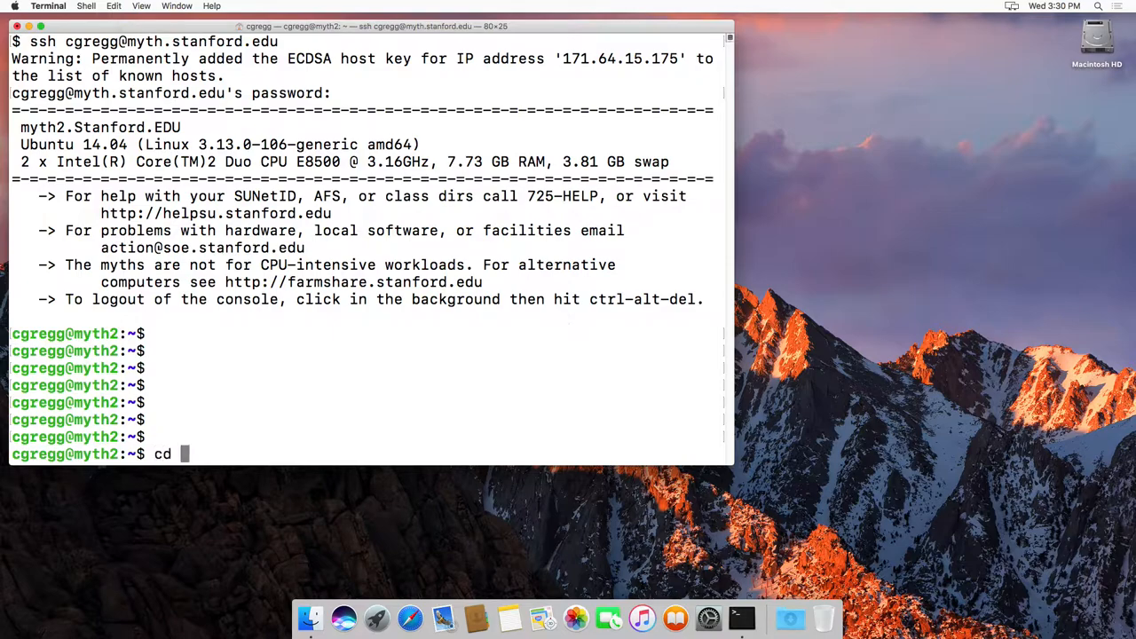
key("Return")
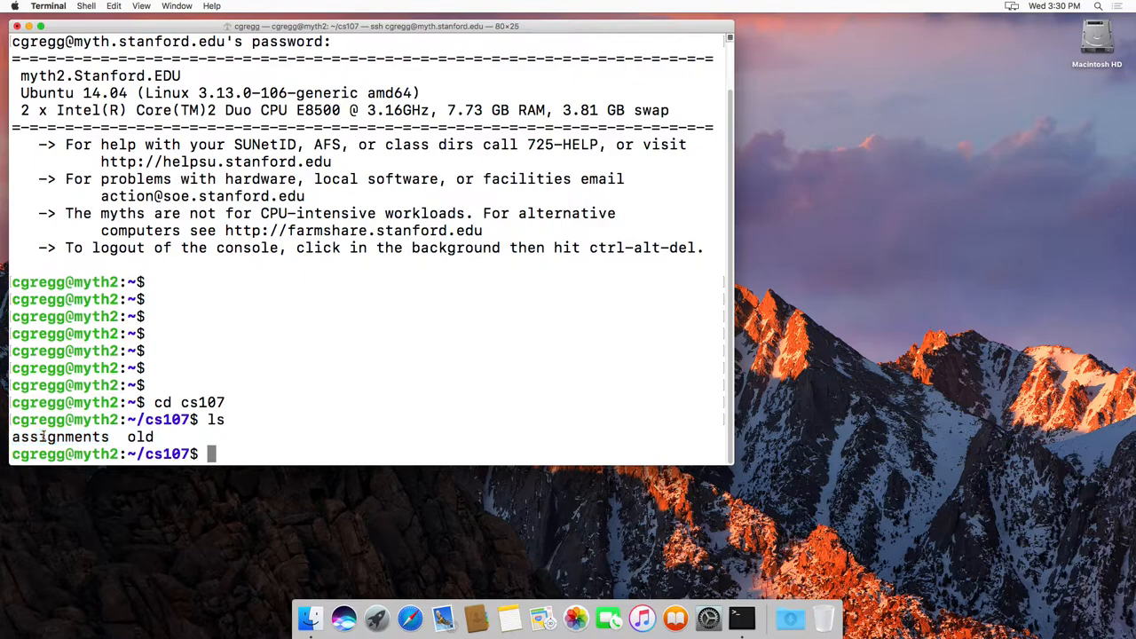
mouse_move(311, 412)
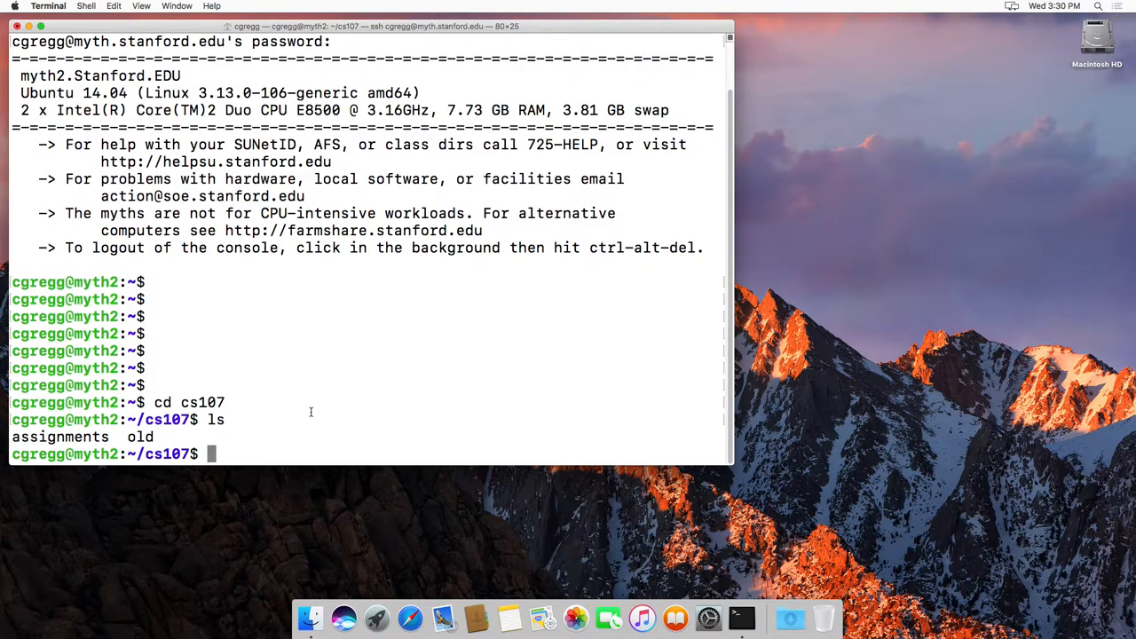
type("tre")
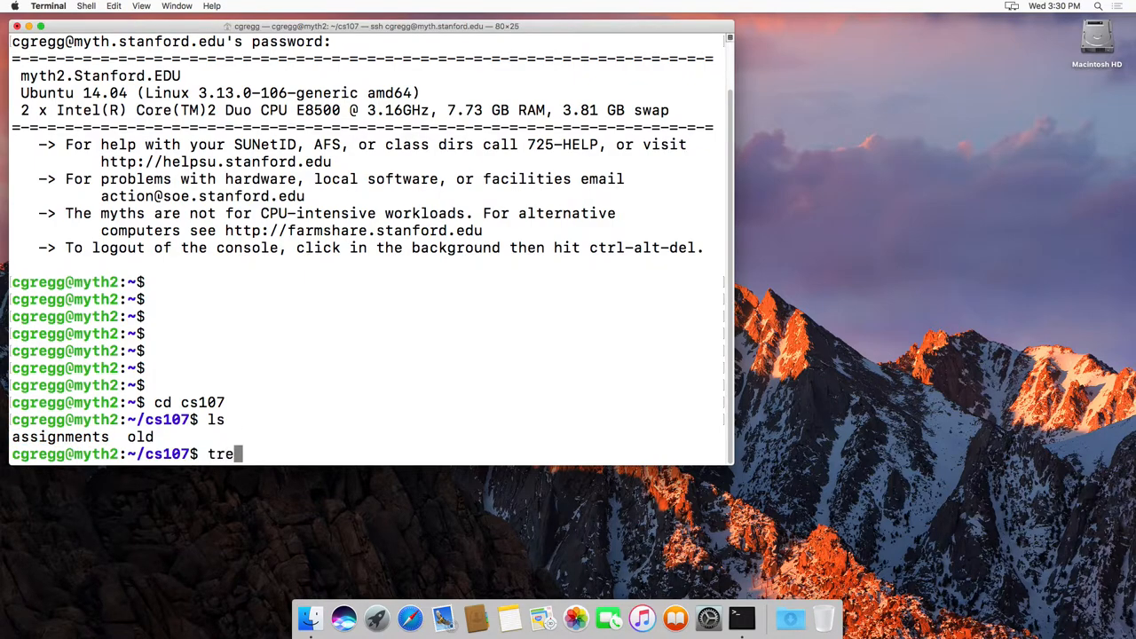
type("e assign")
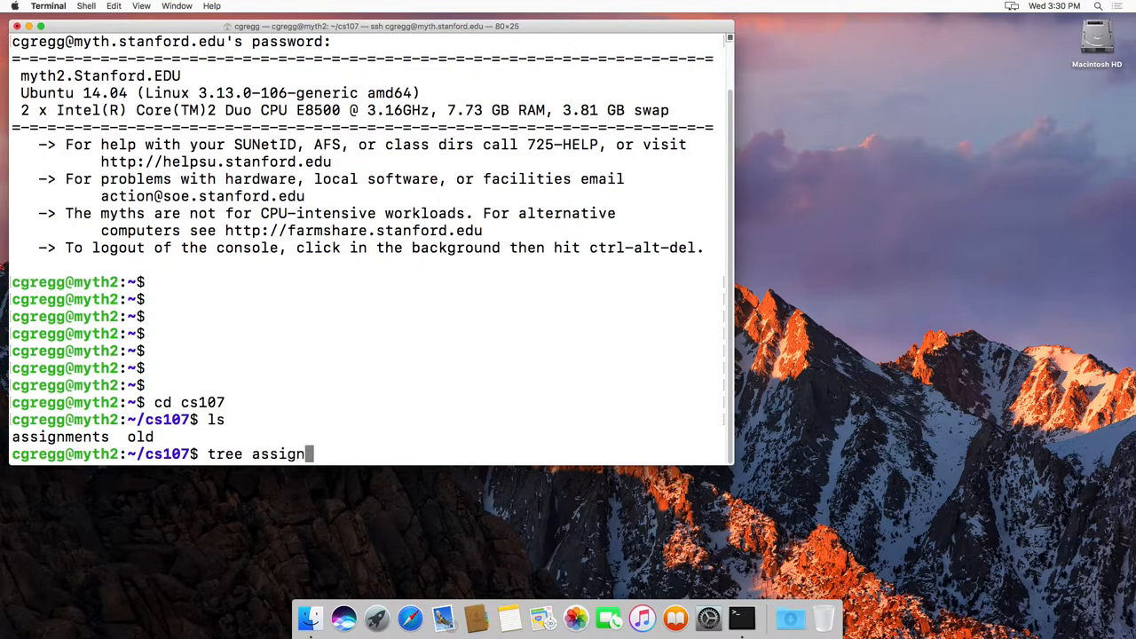
key("Return")
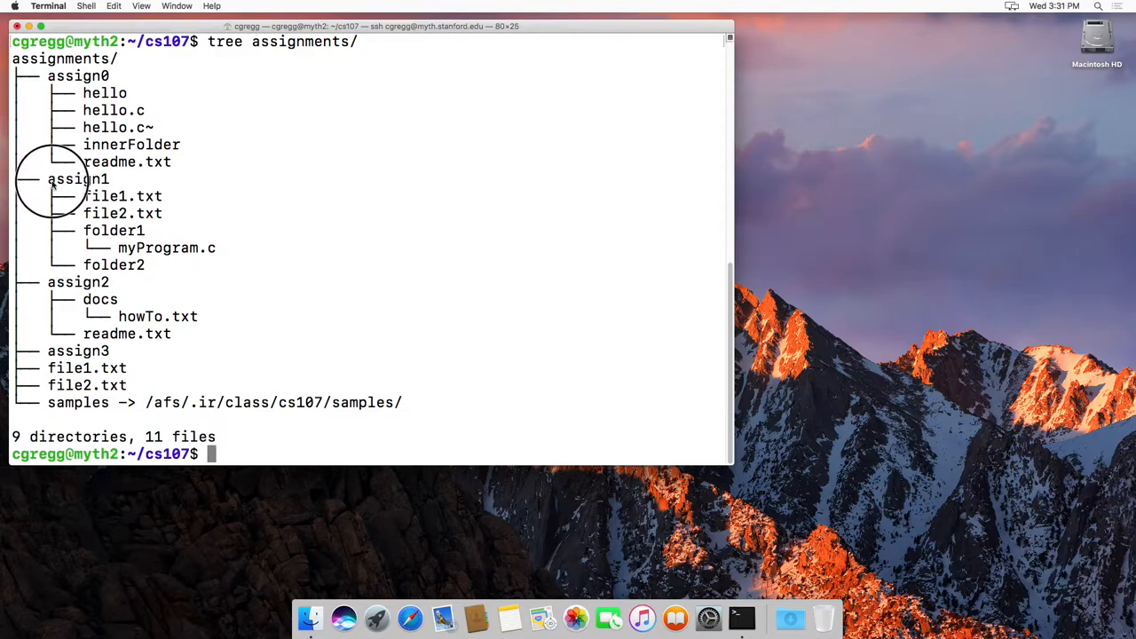
double_click(78, 178)
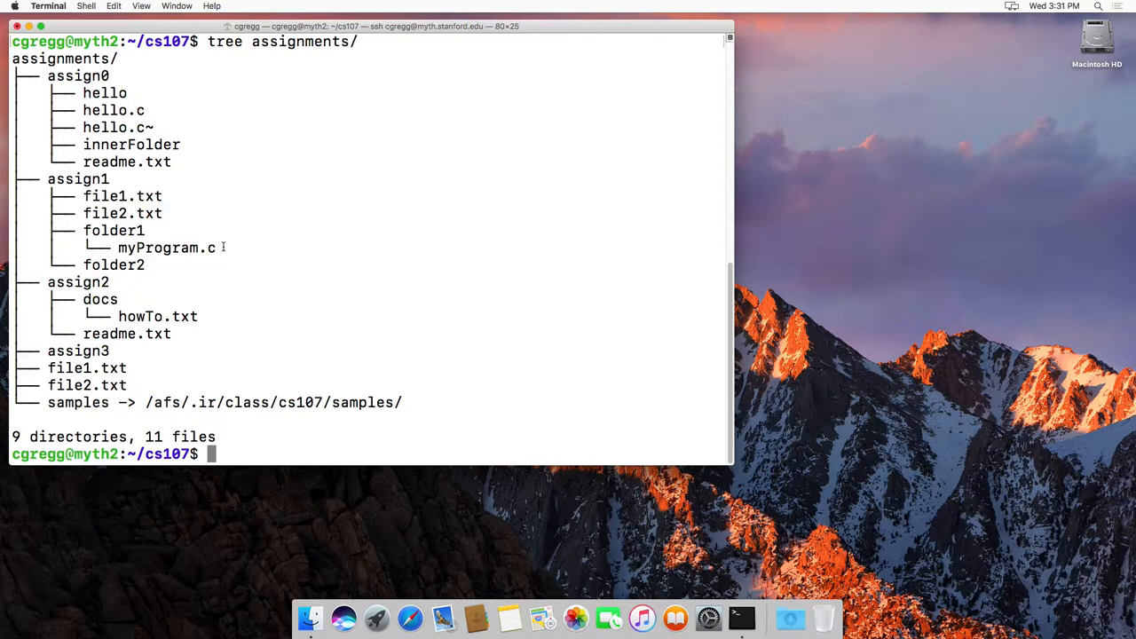
Show the cs107 tree, then the assignments tree with slash and asterisk type markers (tree -F).
type("tr")
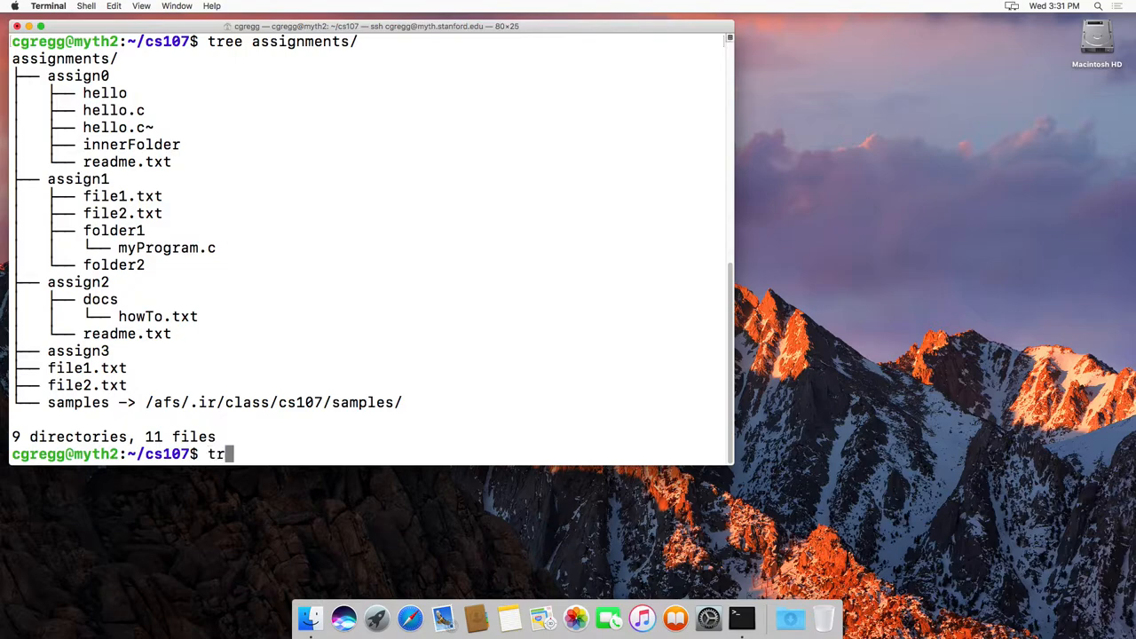
key("Return")
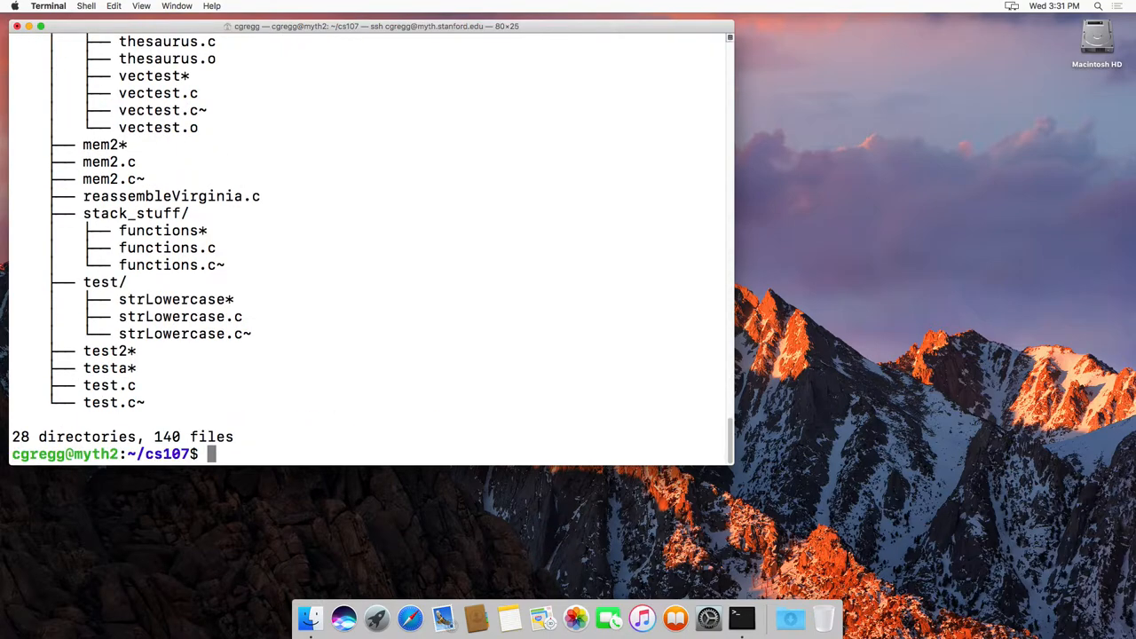
type("tree -F")
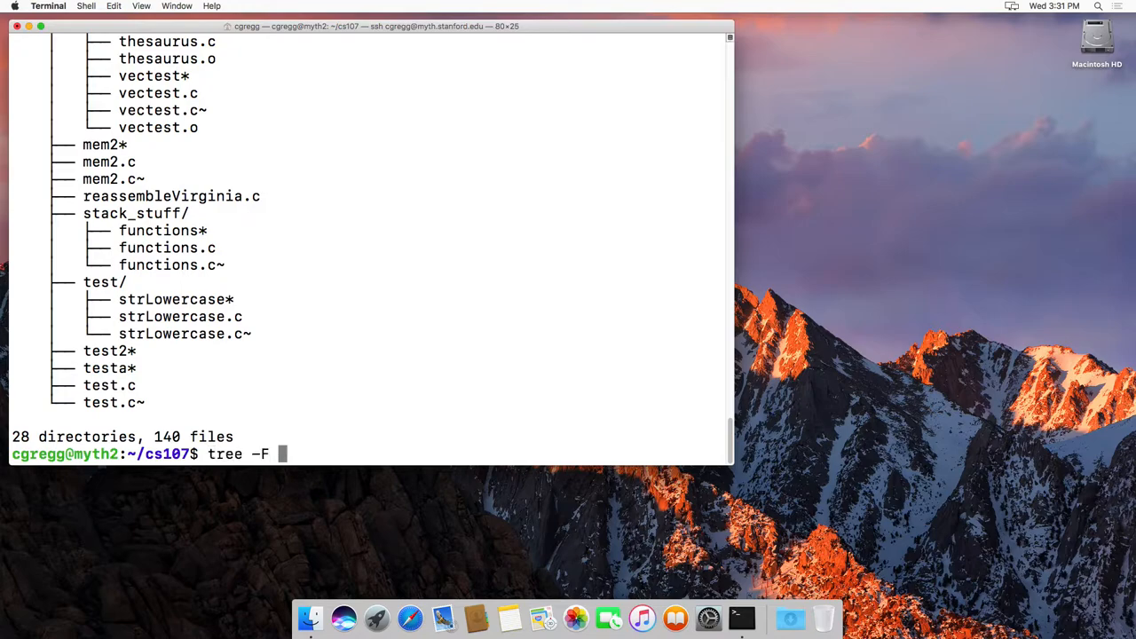
key("Return")
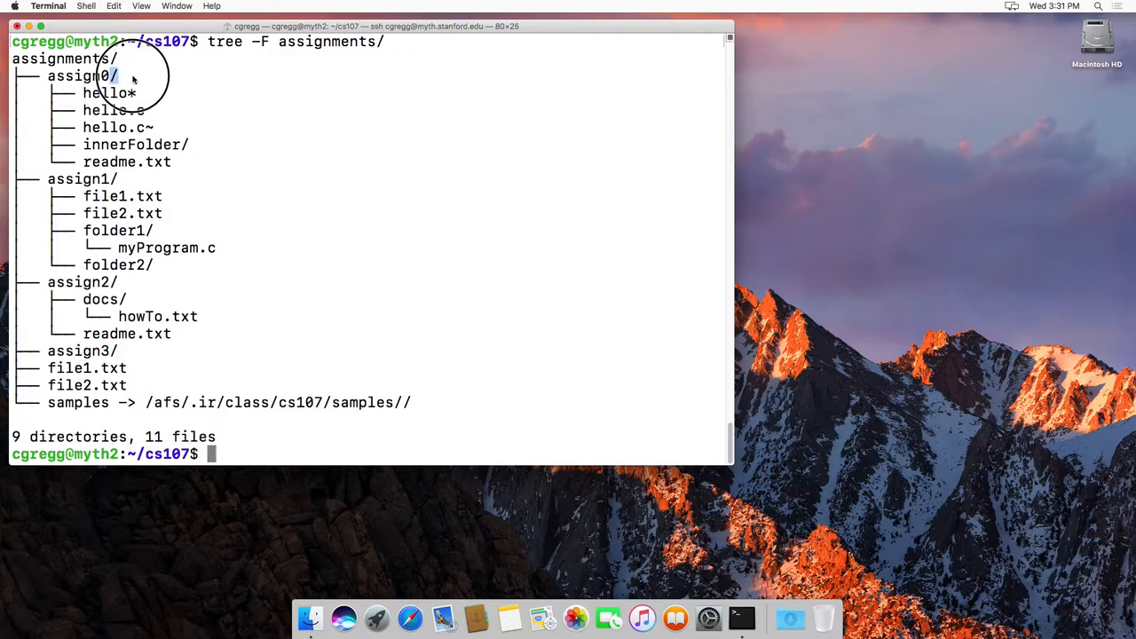
mouse_move(131, 76)
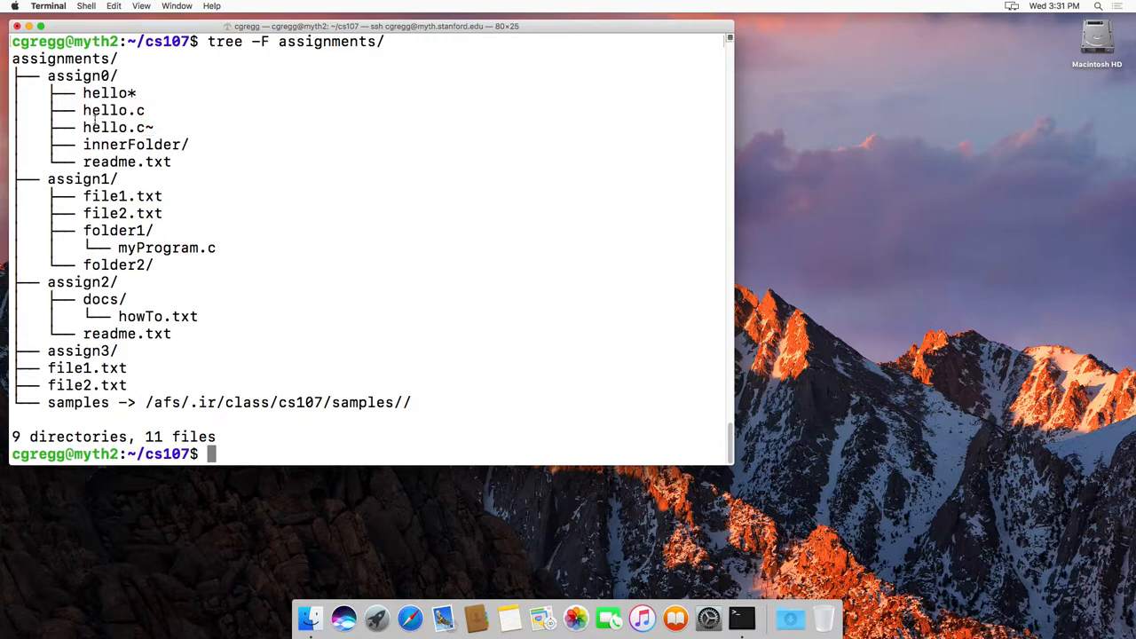
double_click(114, 127)
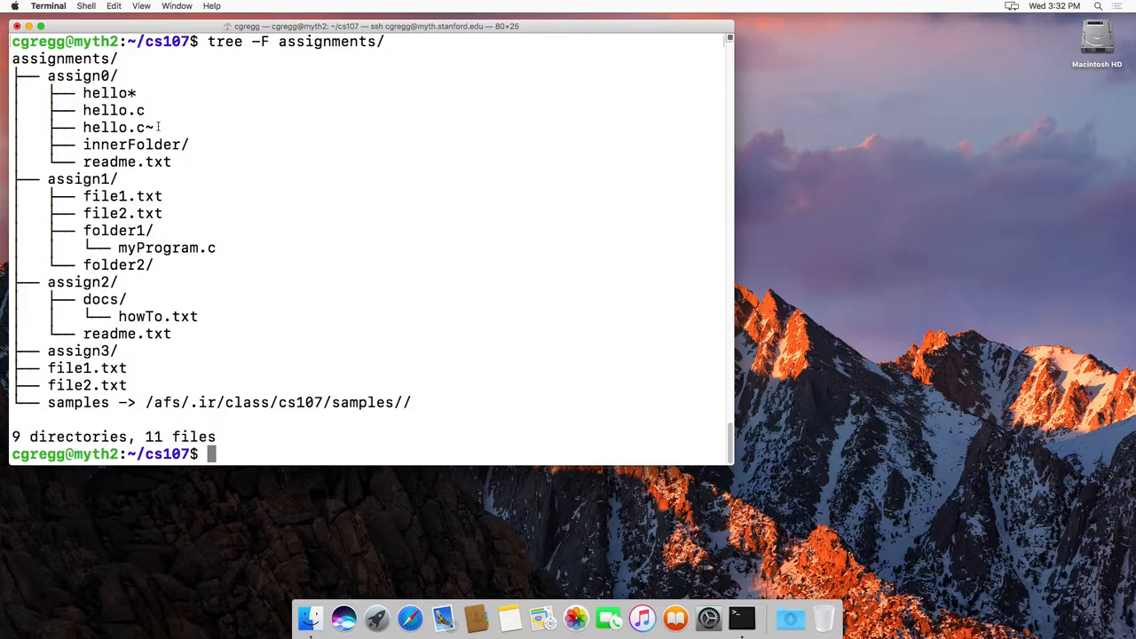
Visit the filesystem root and list it, then return home and print the working directory with pwd.
type("cd /")
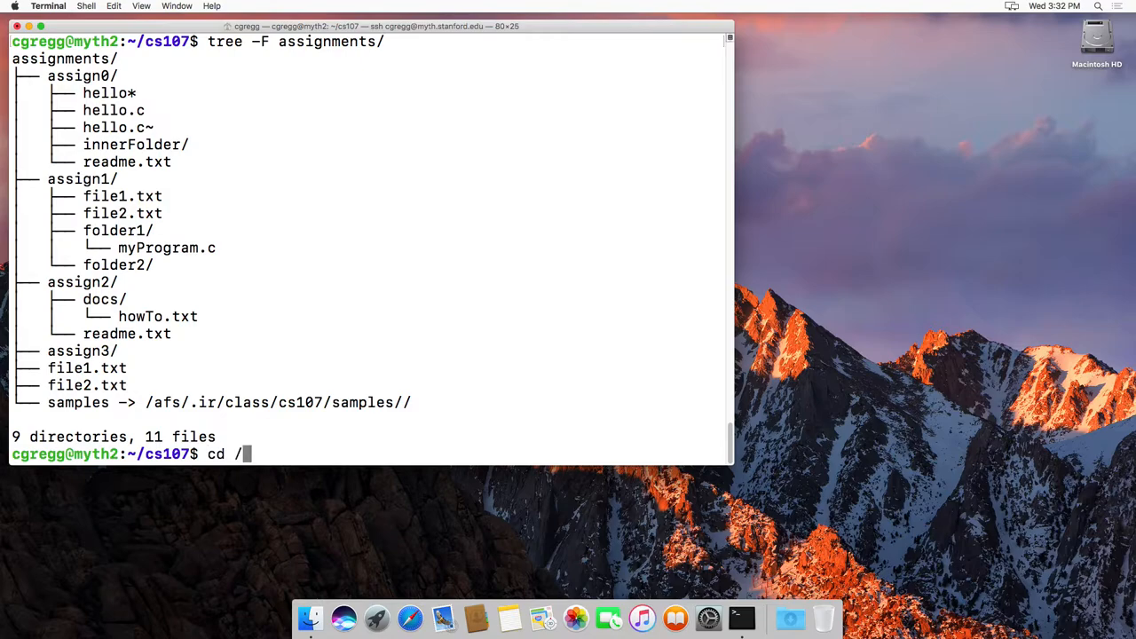
key("Return")
type("ls")
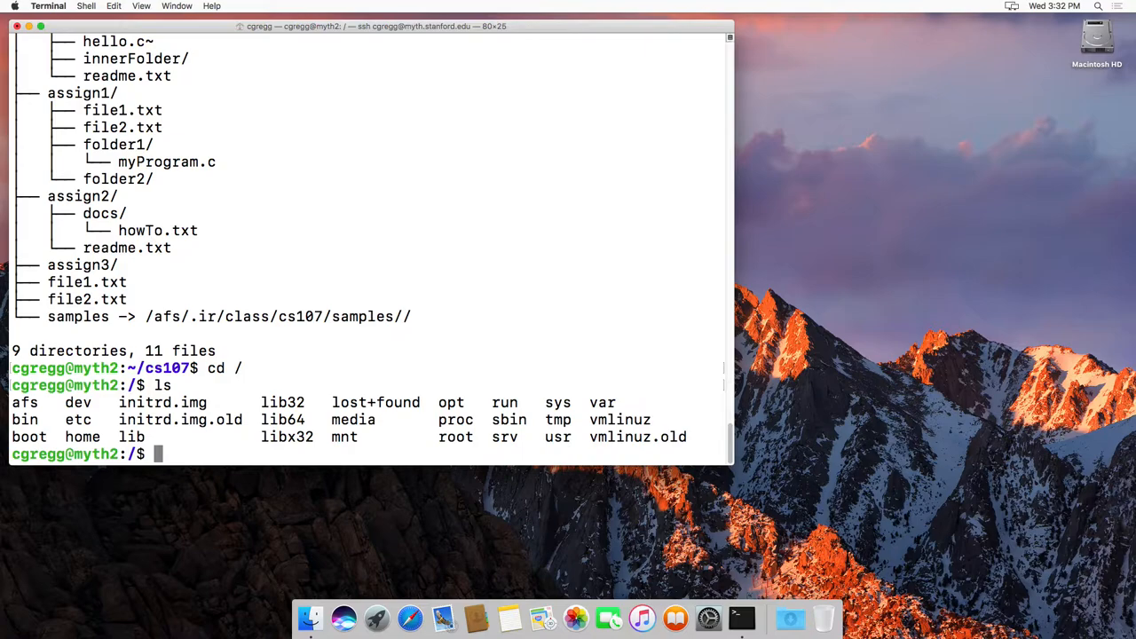
type("cd")
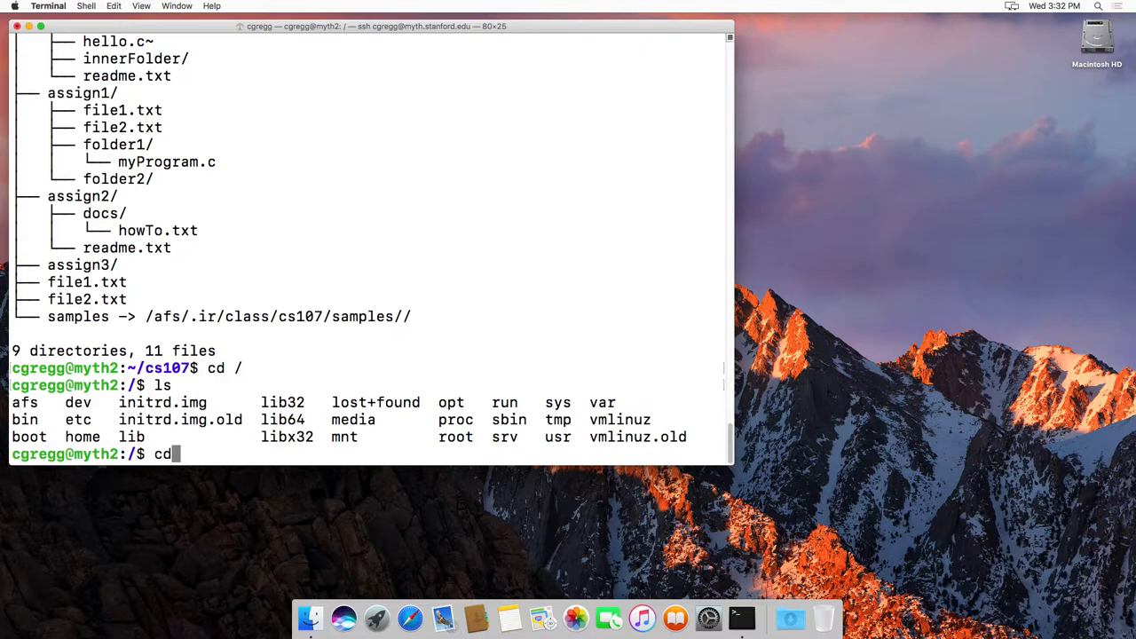
key("Return")
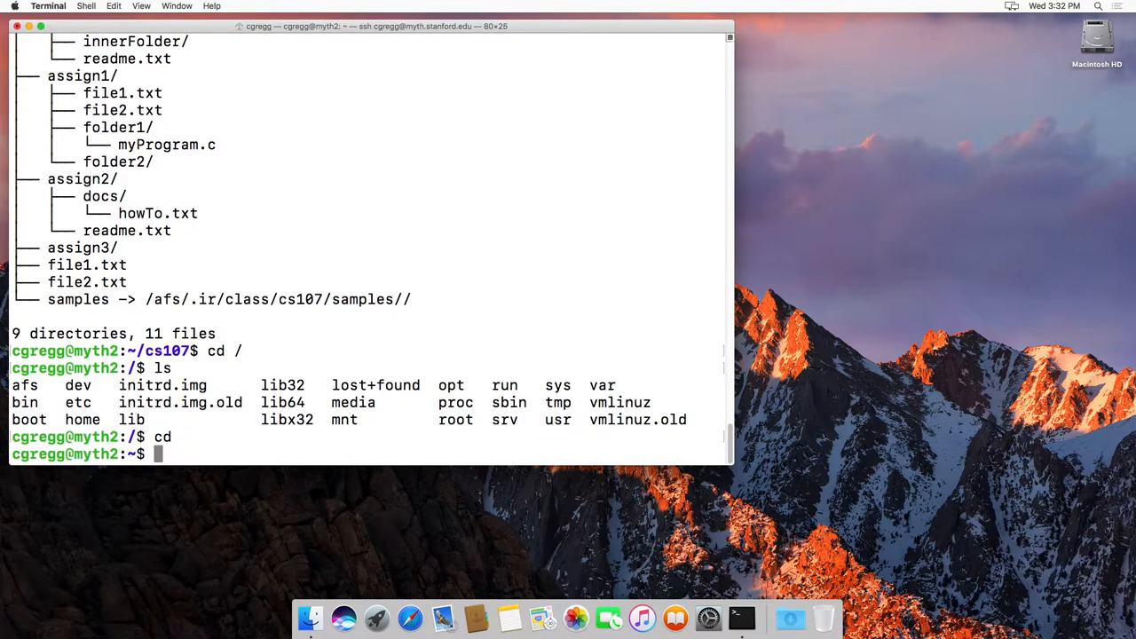
type("pwd")
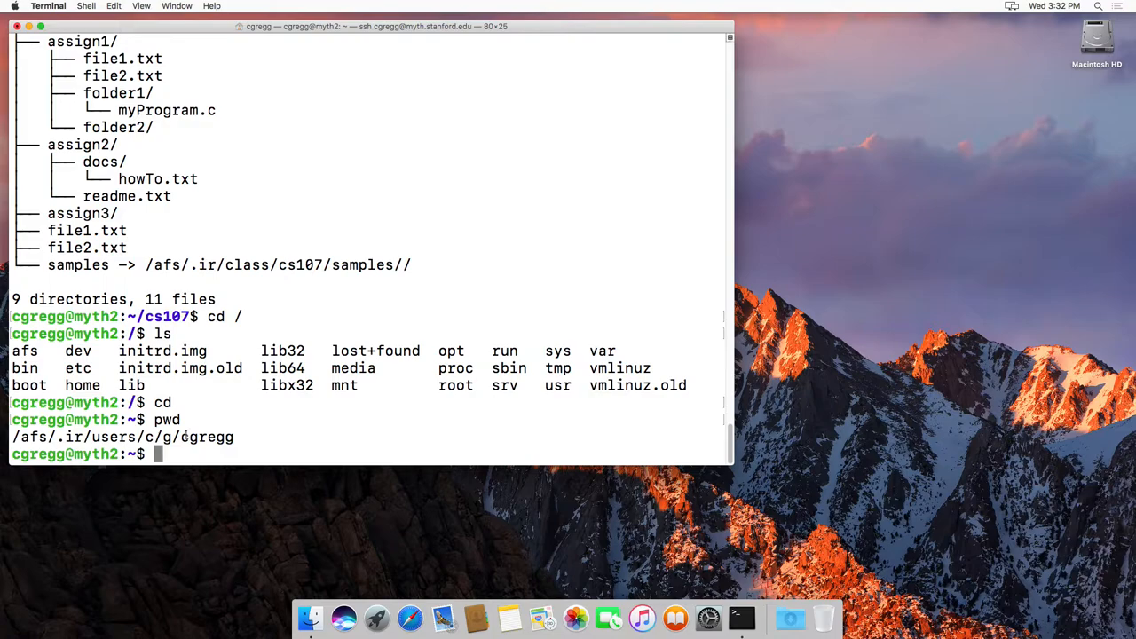
mouse_move(287, 408)
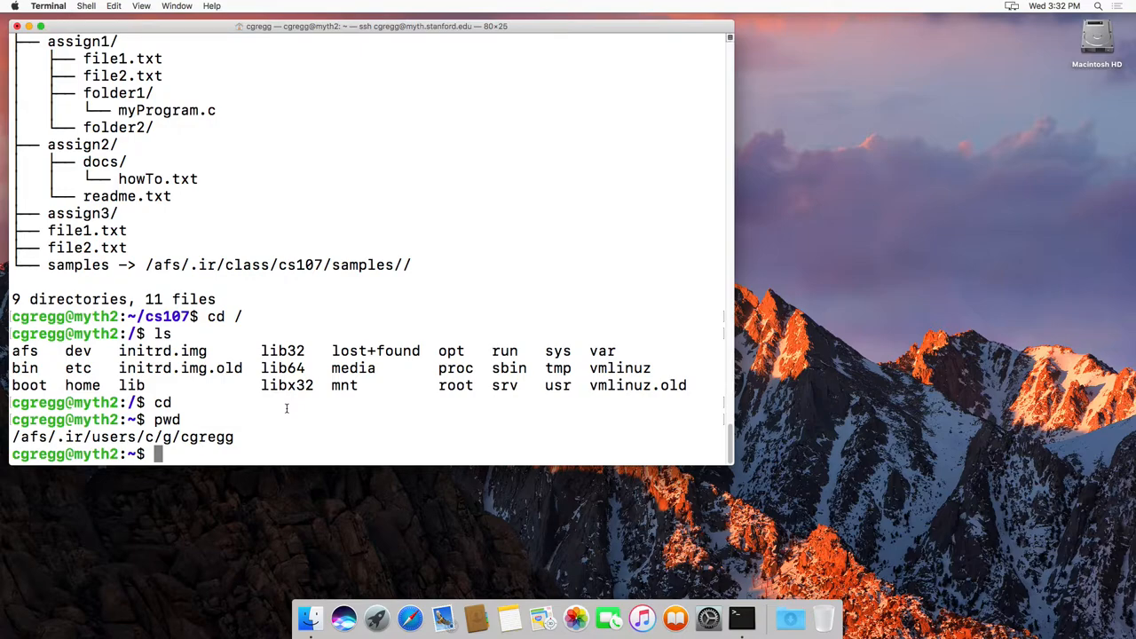
mouse_move(287, 412)
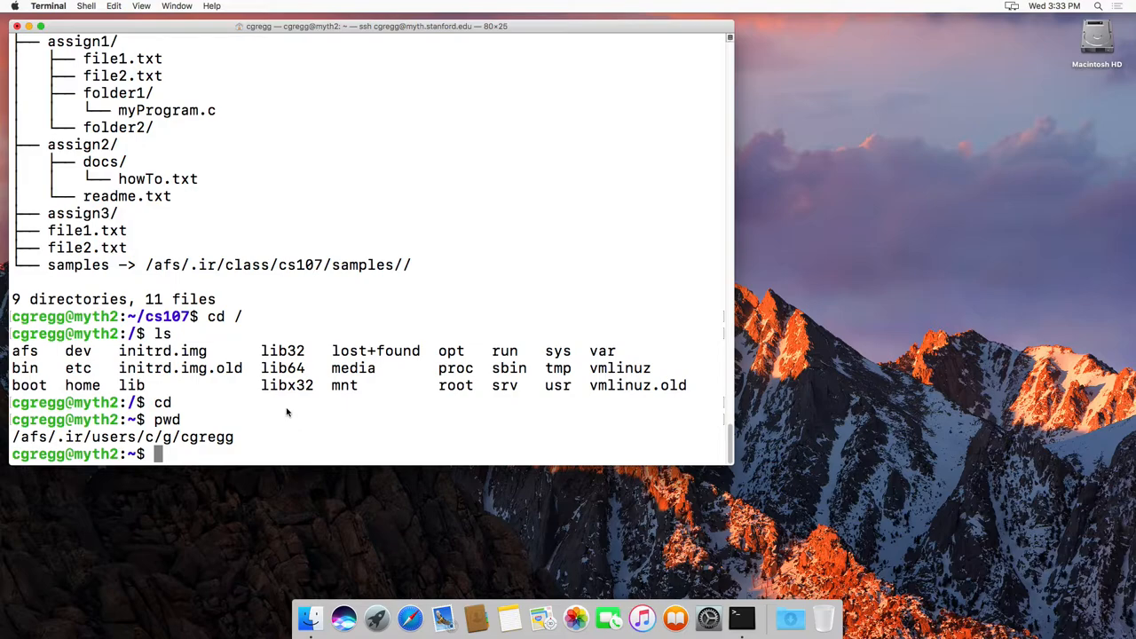
Move into the ~/cs107/assignments folder.
type("cd cs")
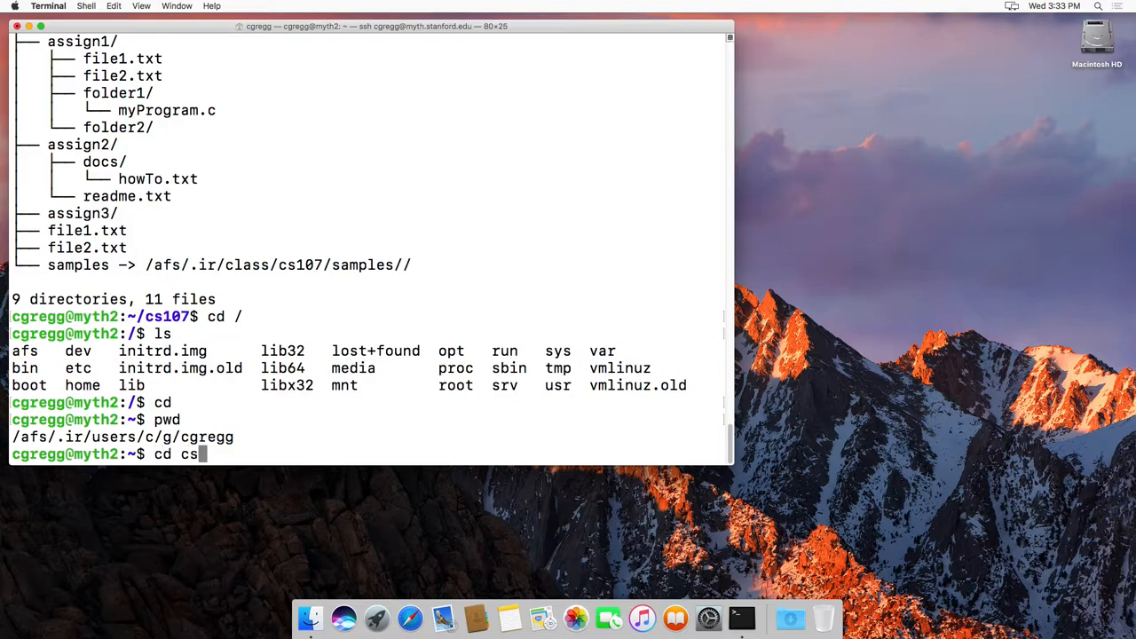
type("107/assignments/")
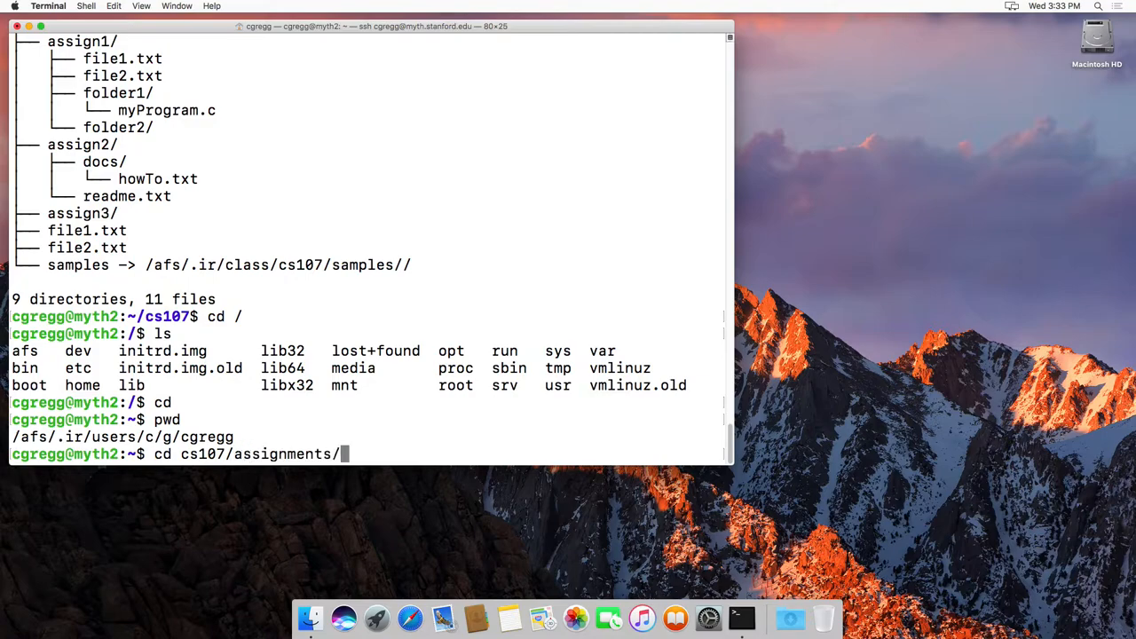
key("Return")
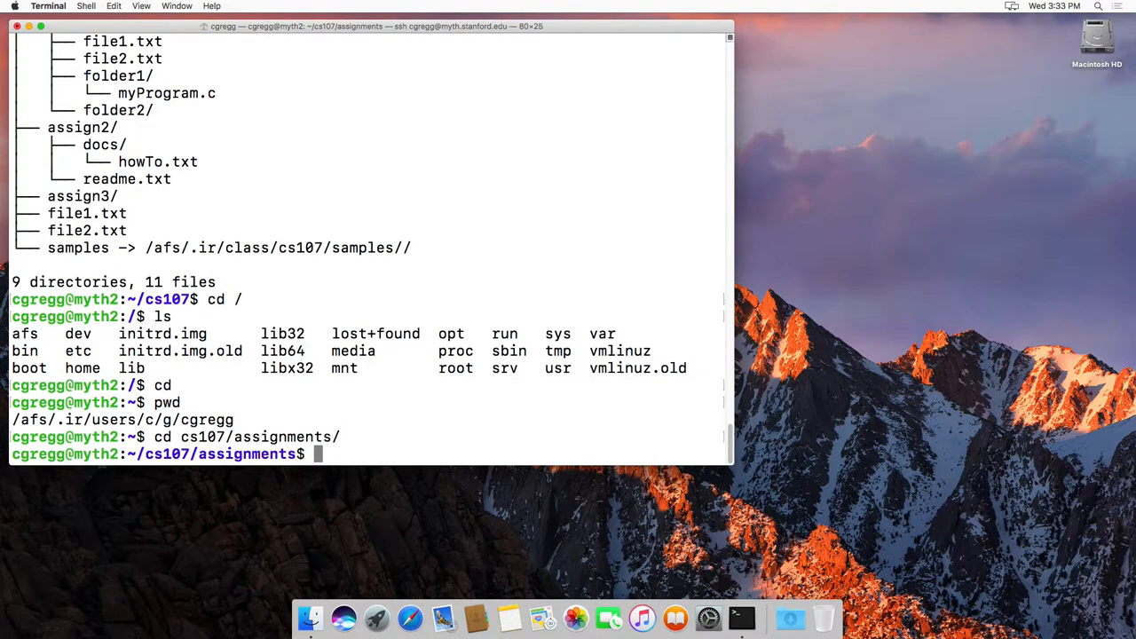
Show assignments as a tree and as long listings, including hidden files like .this_is_hidden.txt.
type("ls")
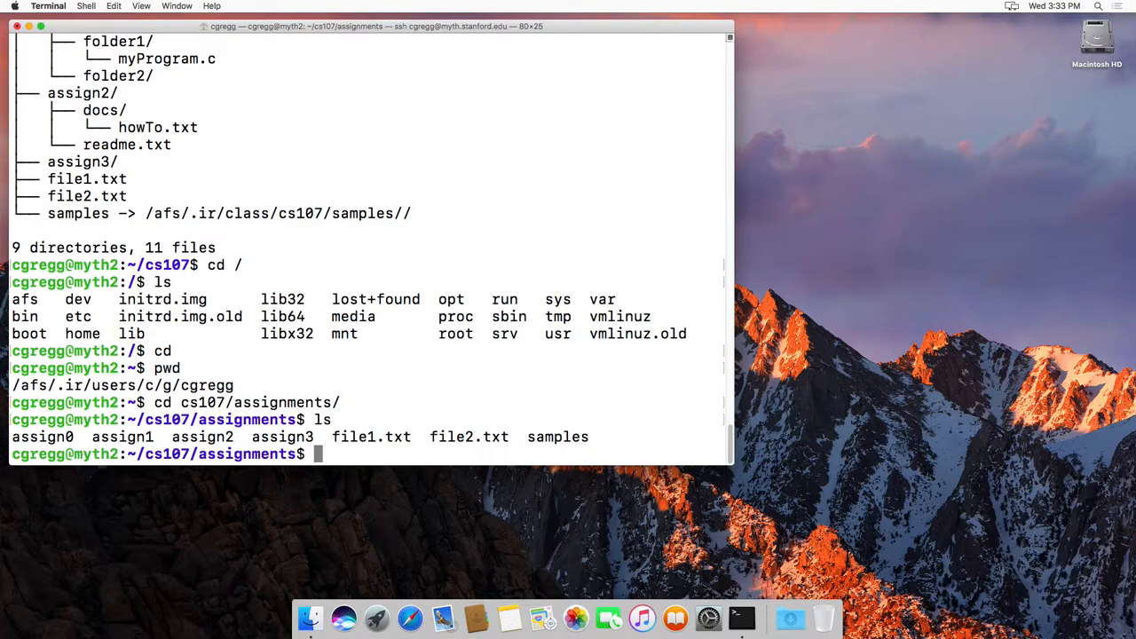
type("ls -")
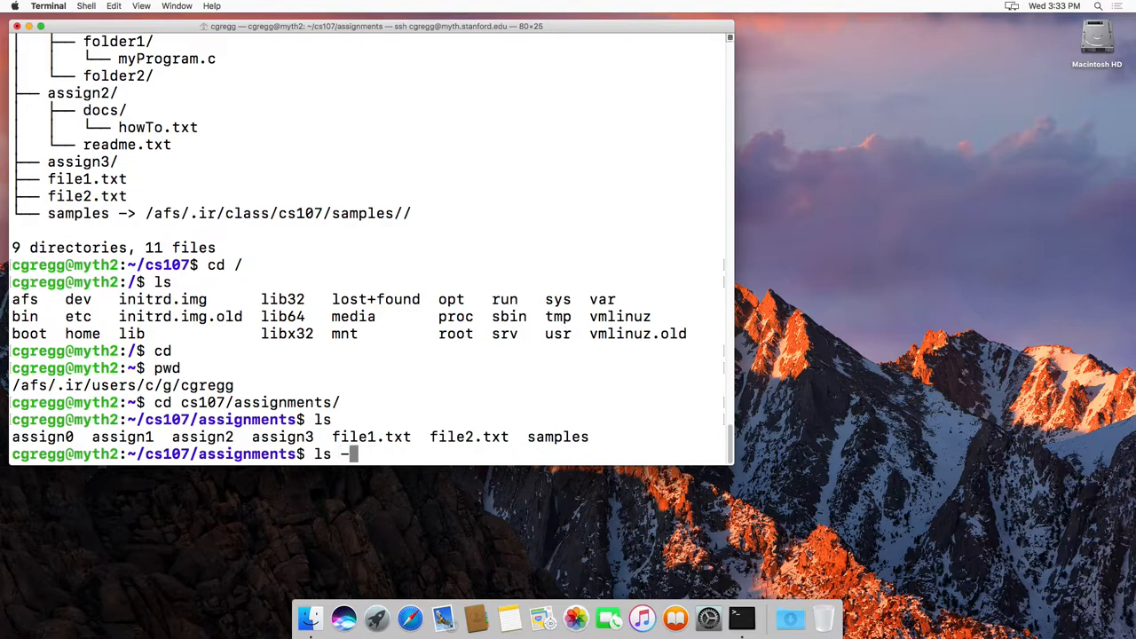
type("tre")
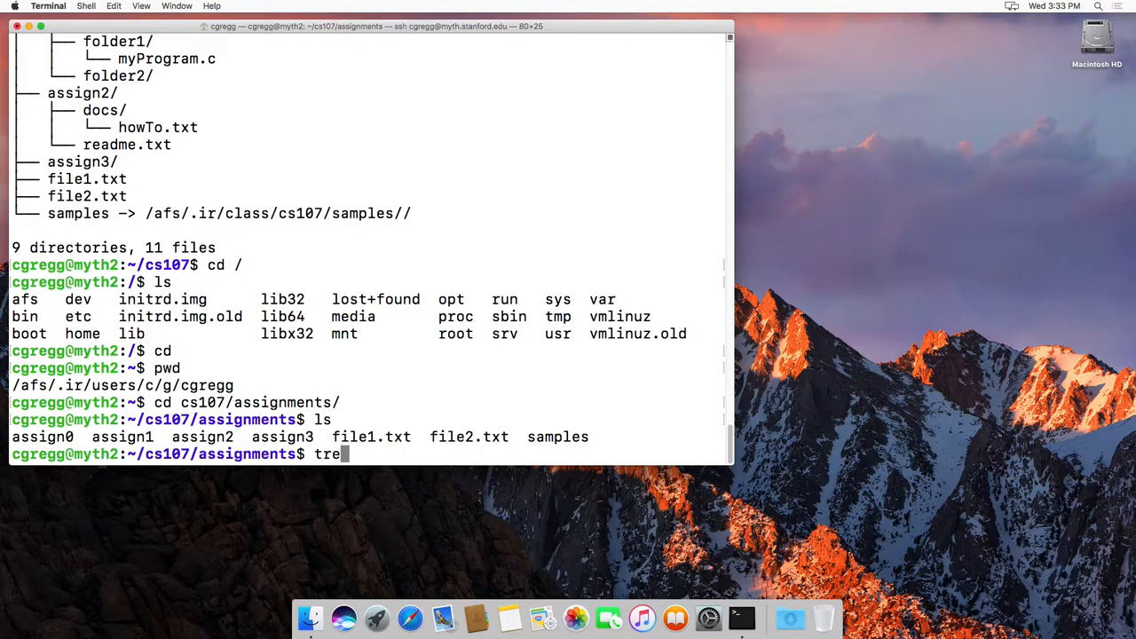
key("Return")
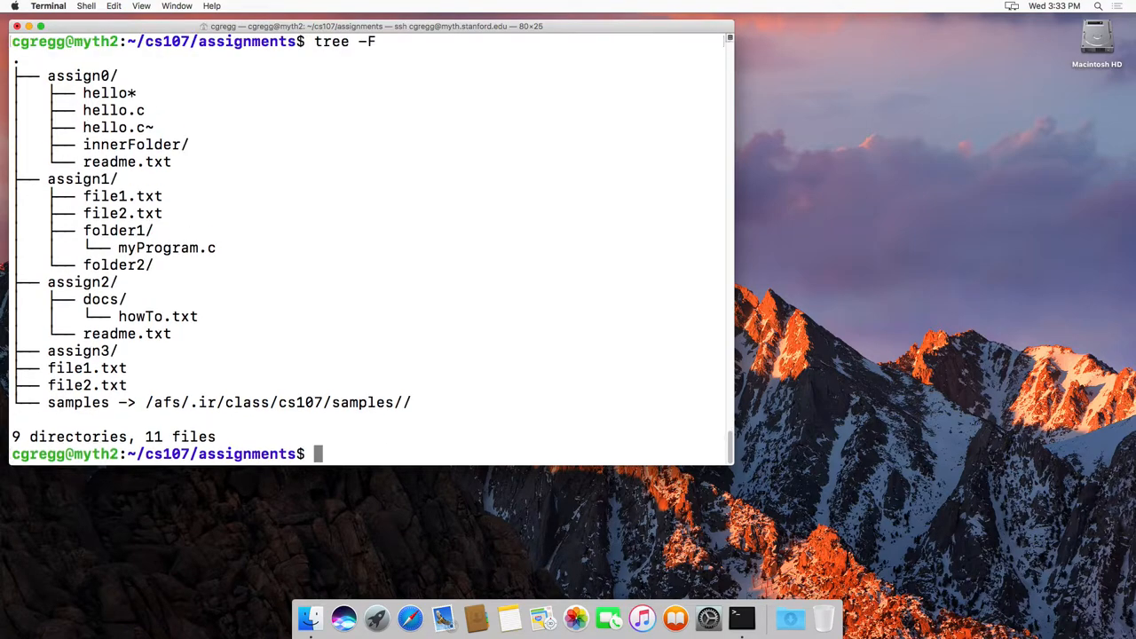
type("ls -al")
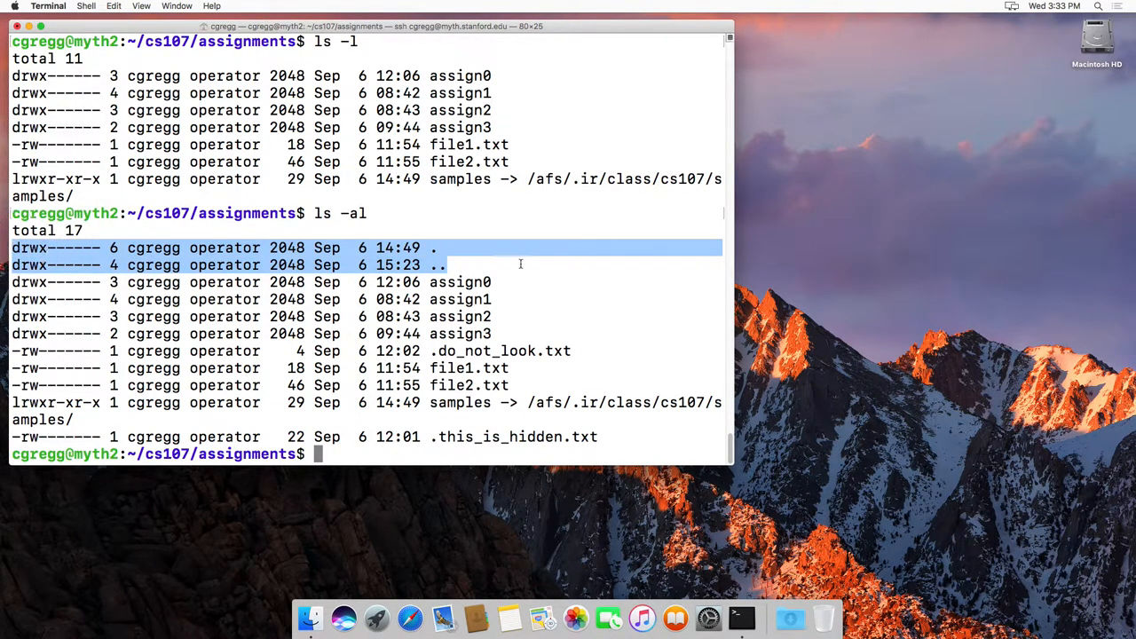
mouse_move(435, 253)
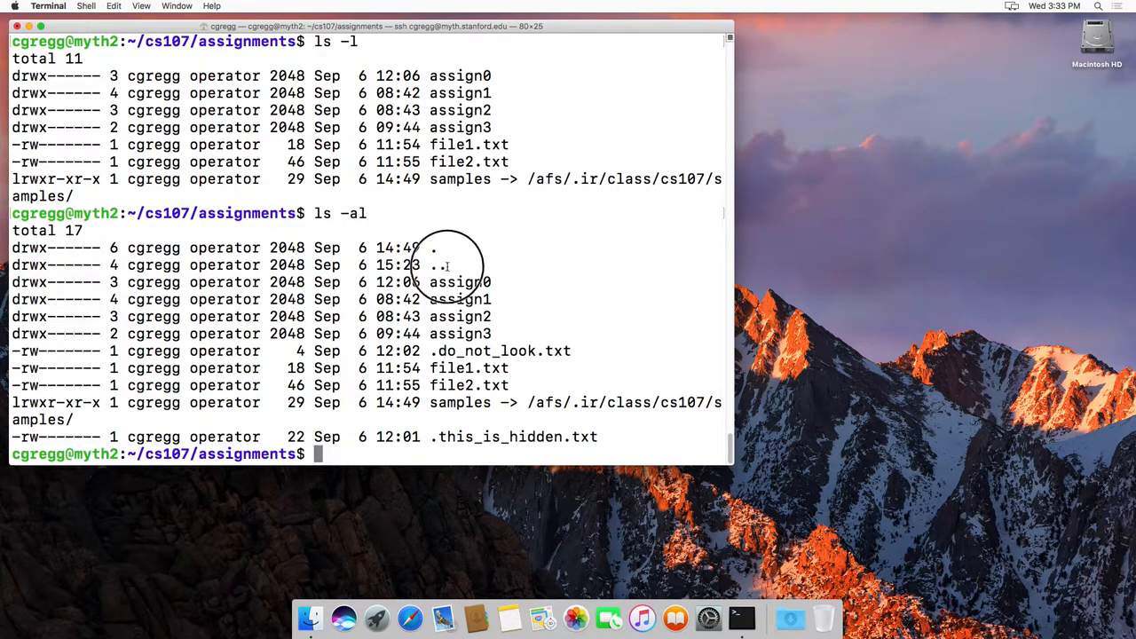
mouse_move(455, 265)
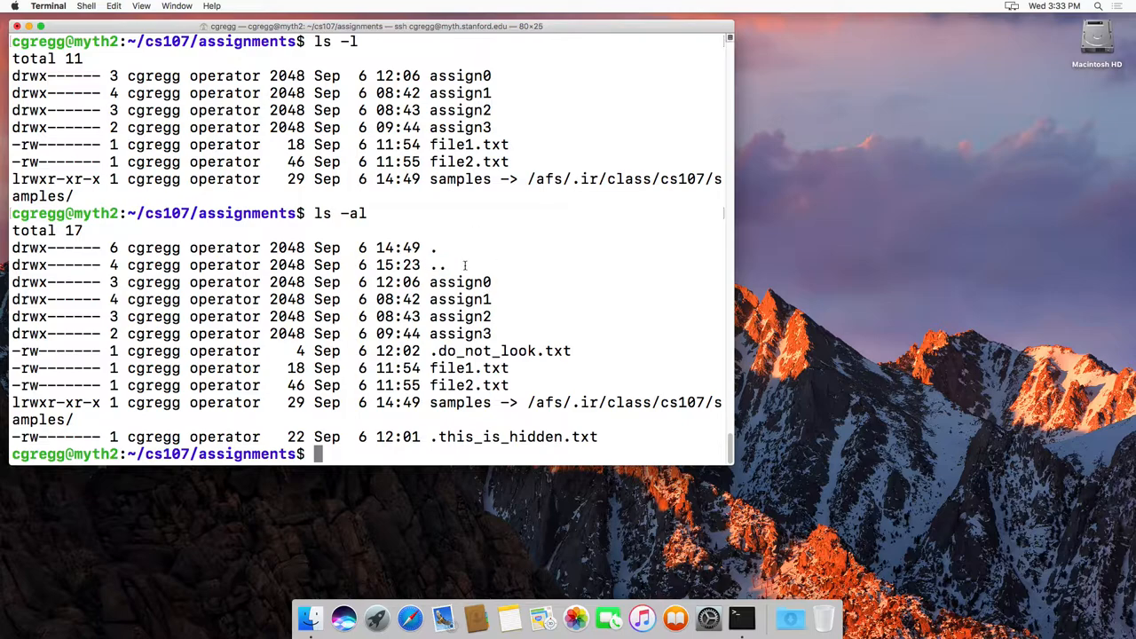
List the parent cs107 folder, then return to assignments and run ls -al and ls ..
type("cd ..")
type("ls")
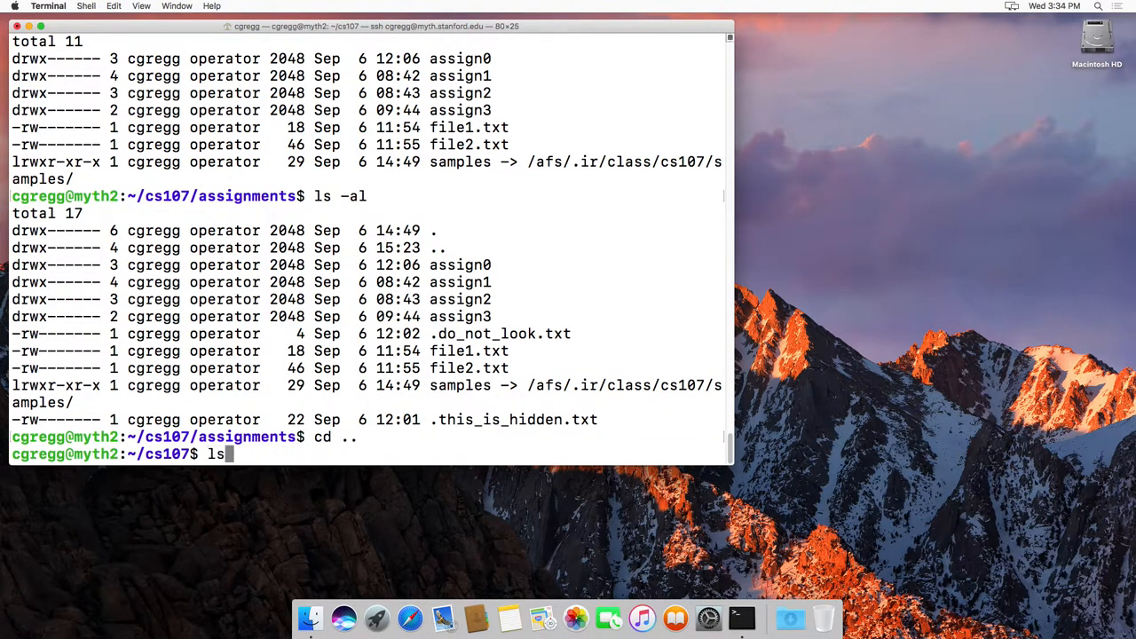
key("Return")
type("ls -F")
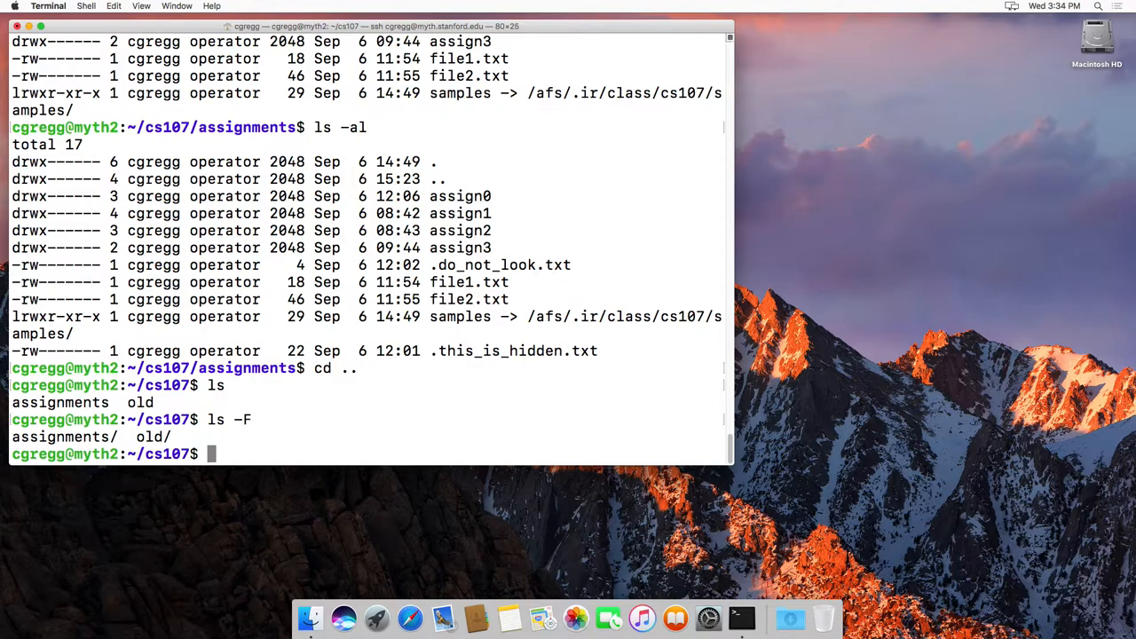
type("cd assignments/")
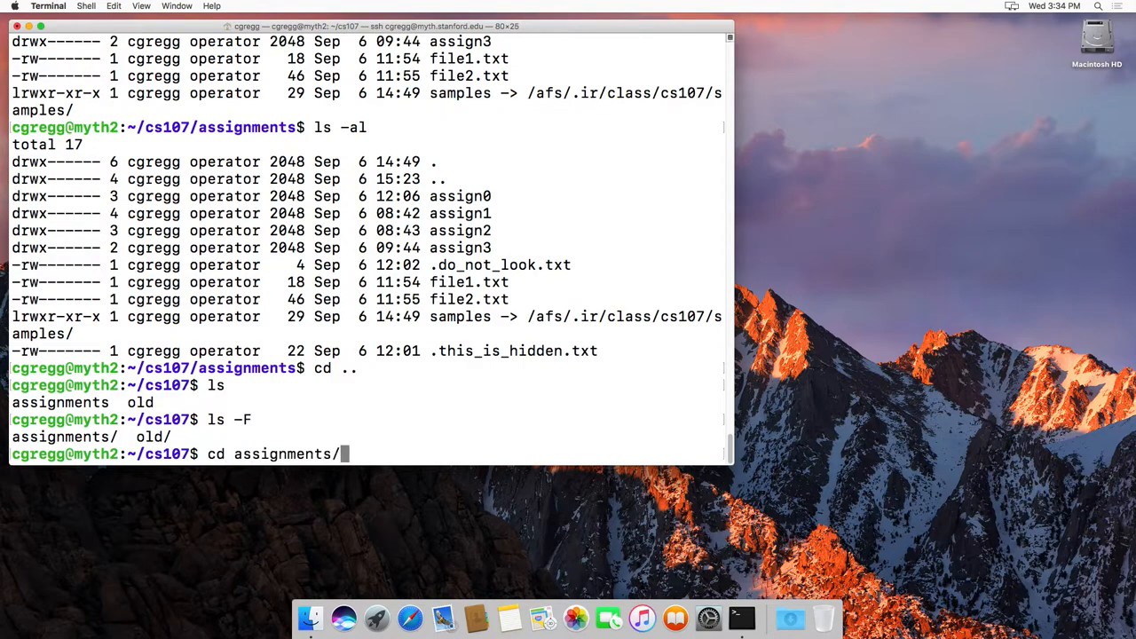
type("ls -al")
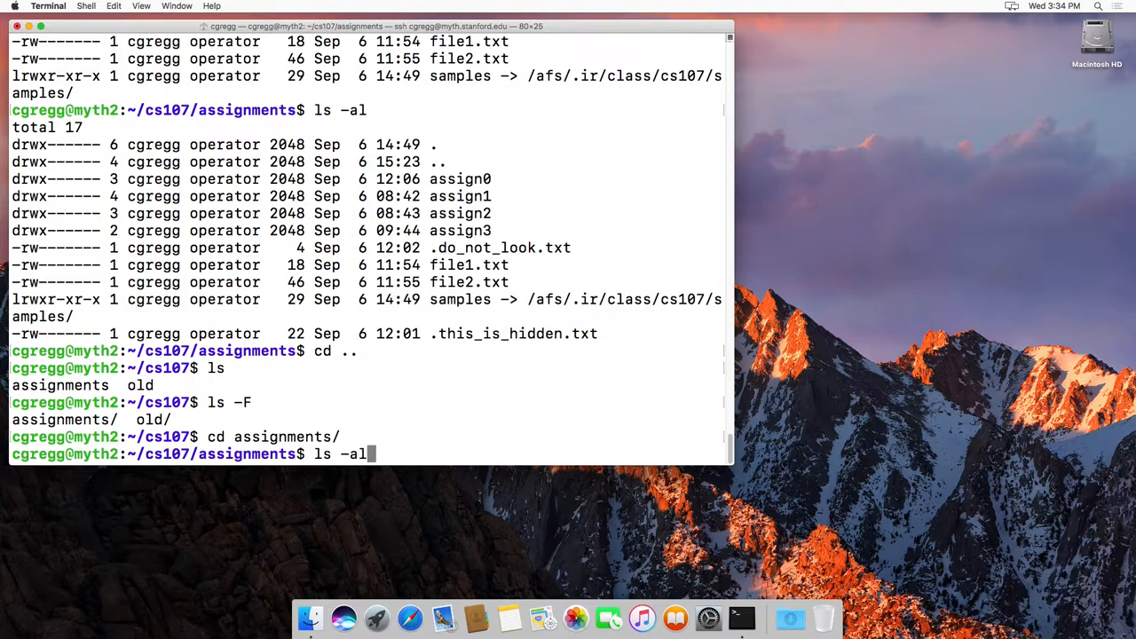
key("Return")
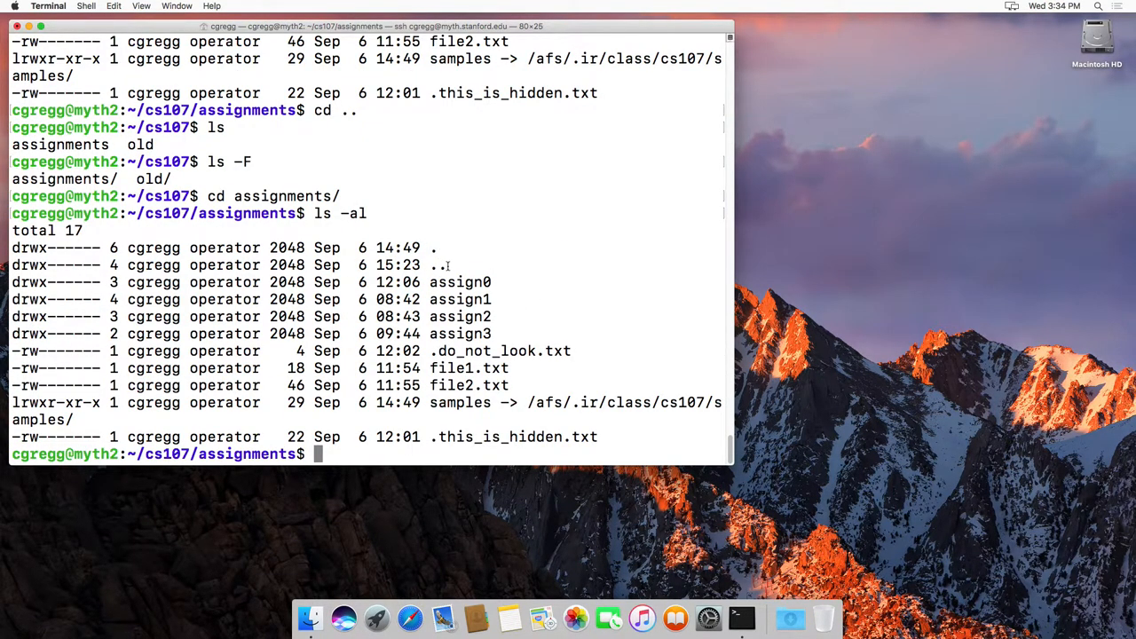
type("ls ..")
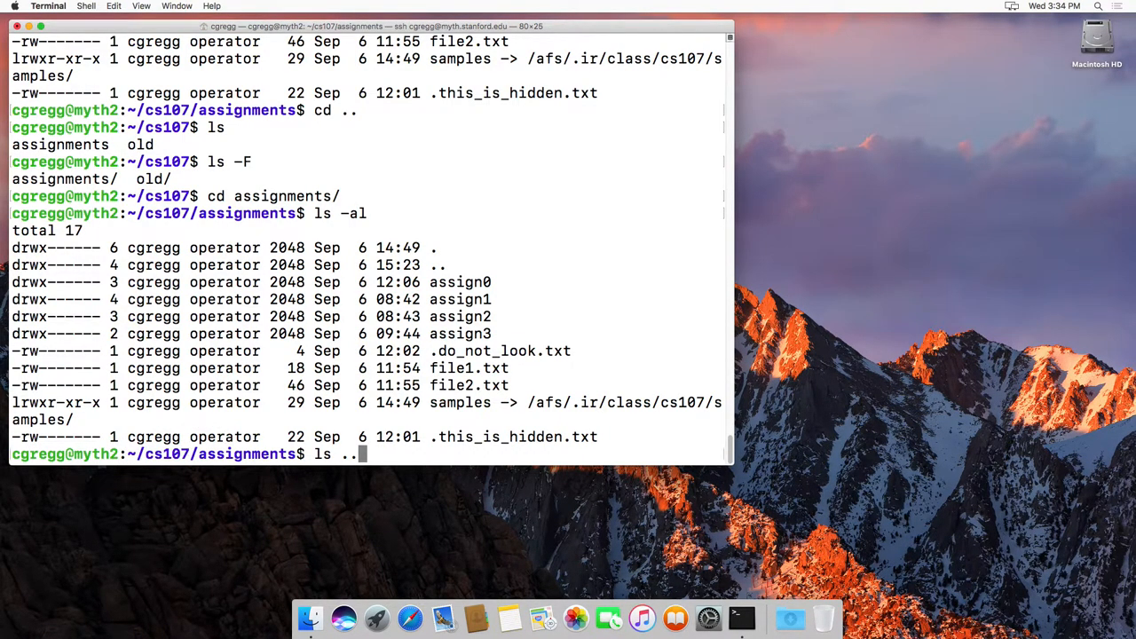
type("tree")
key("Return")
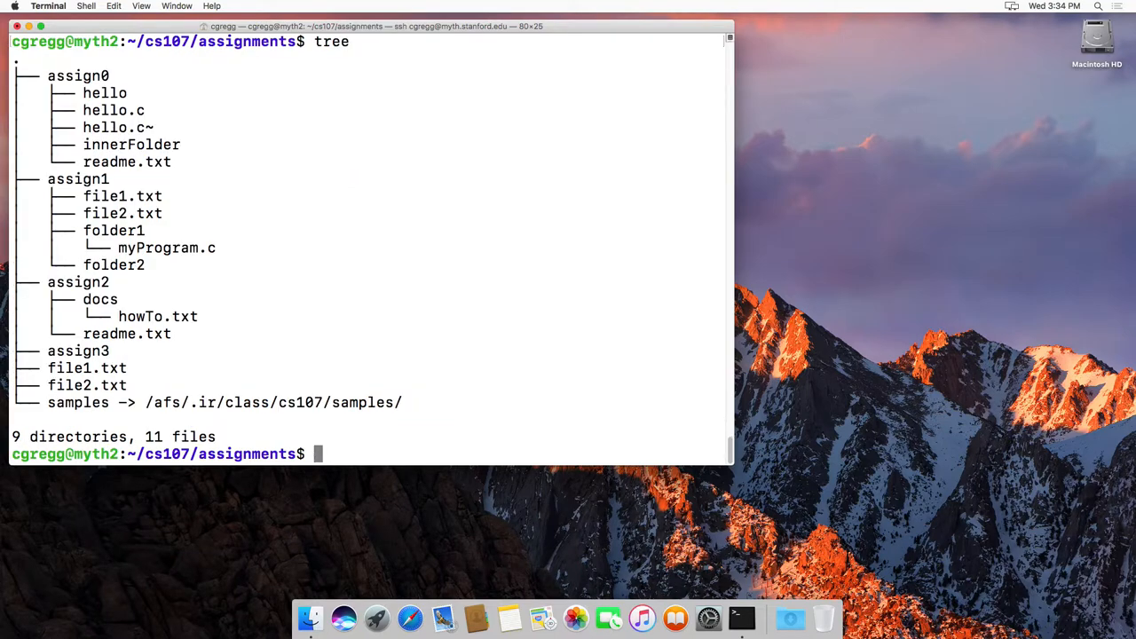
Enter assign0 and try running hello without a path, which reports the program isn't found.
type("cd assin")
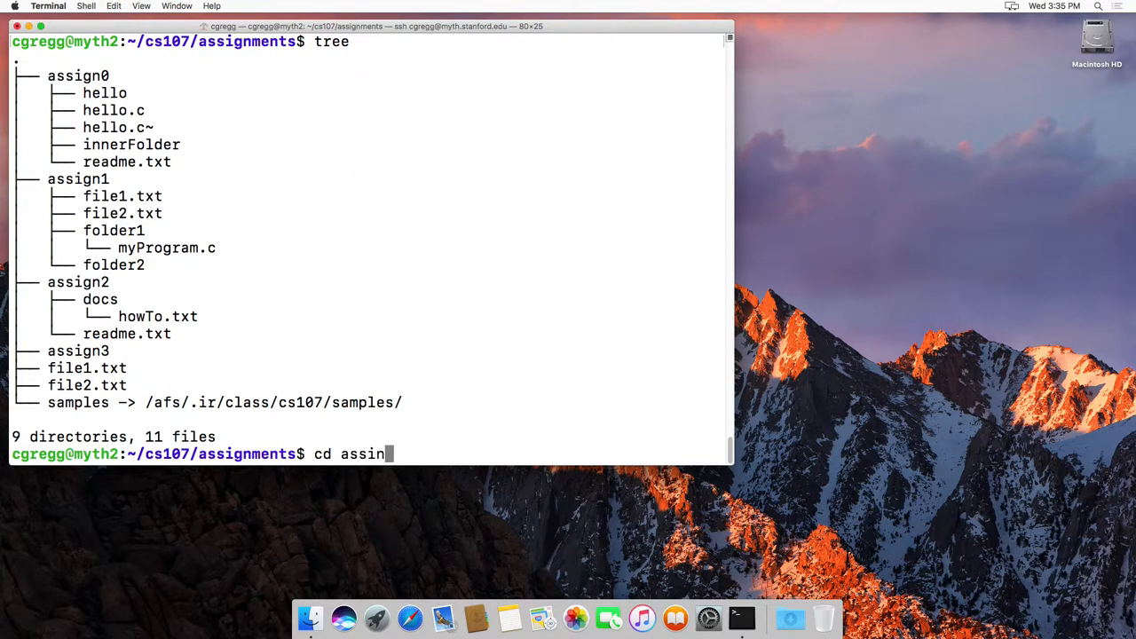
type("gn0")
key("Return")
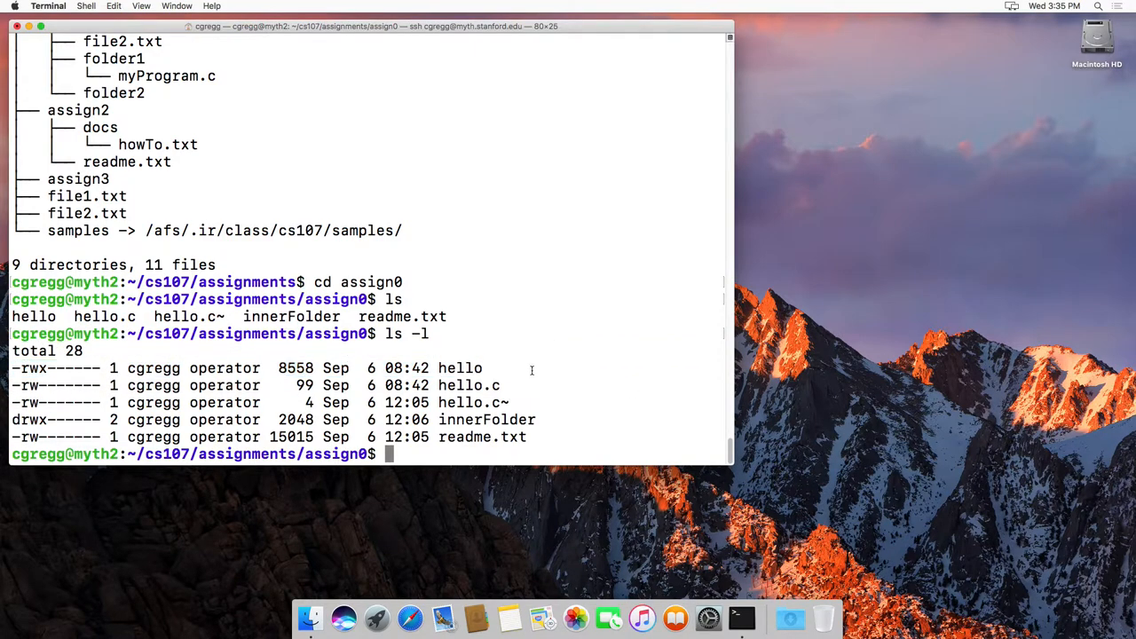
mouse_move(42, 369)
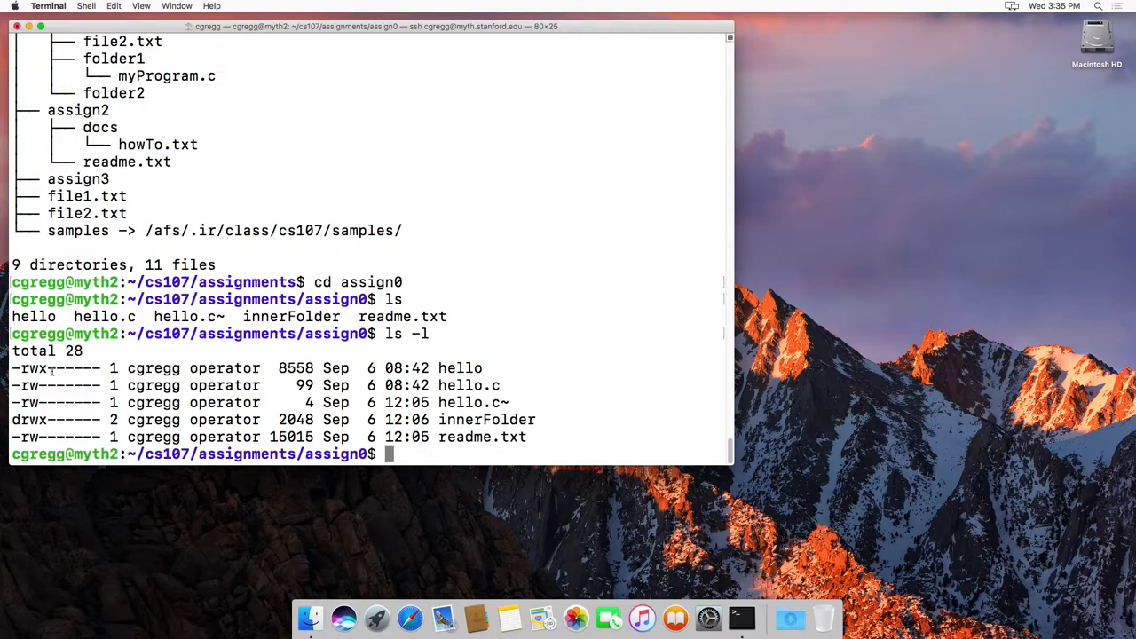
type("hello")
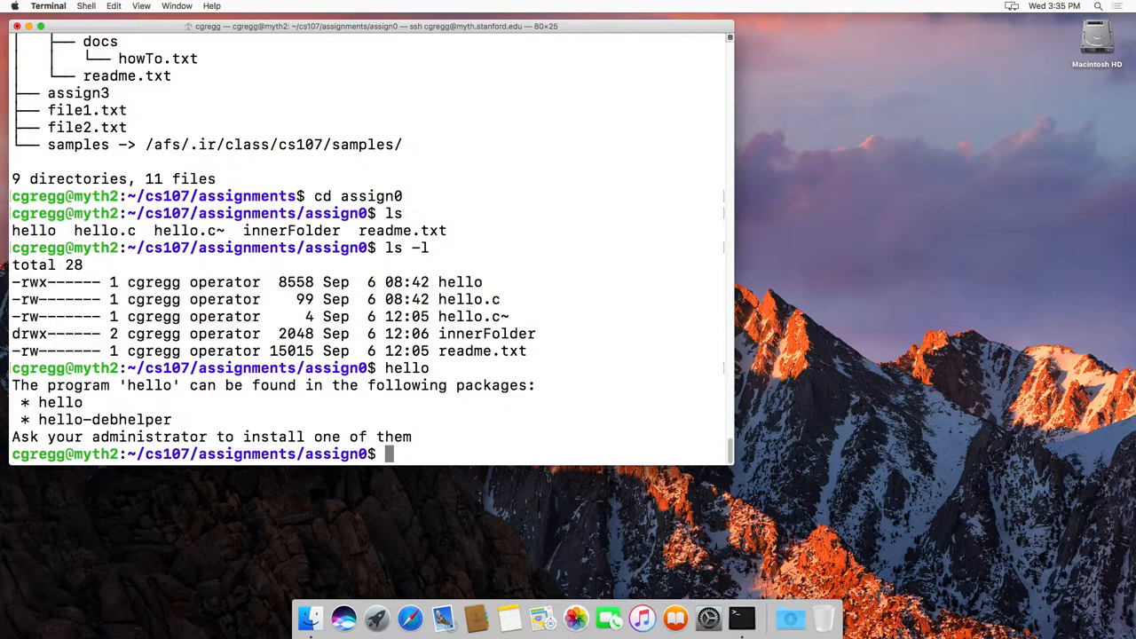
Run ./hello to print 'Hello, World!', then list assign0's five entries with ls.
type("./he")
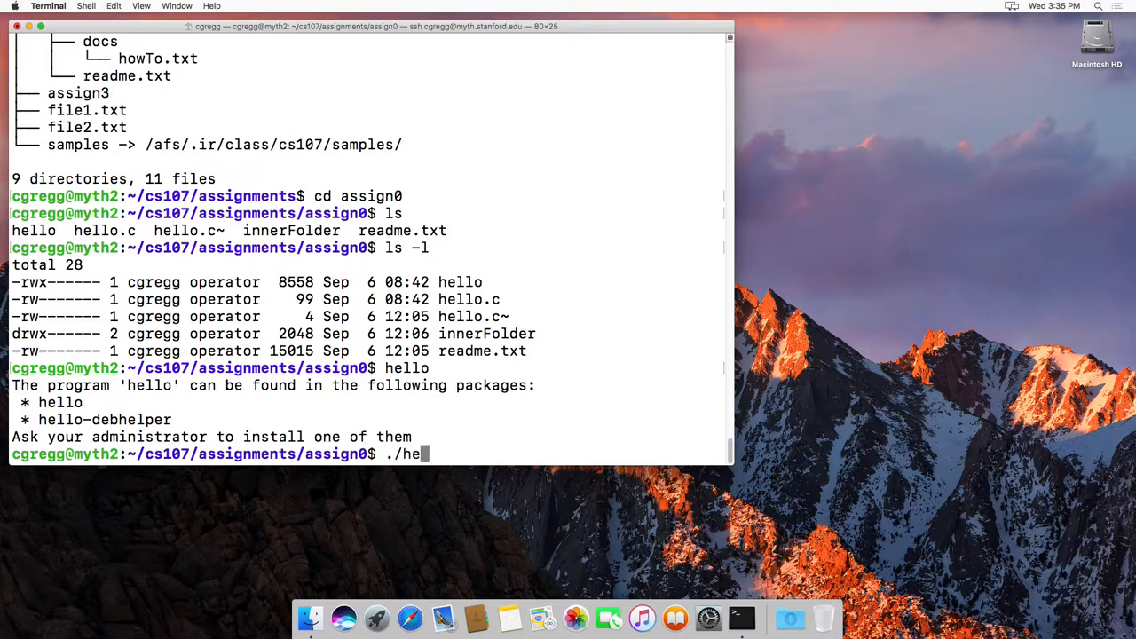
type("llo")
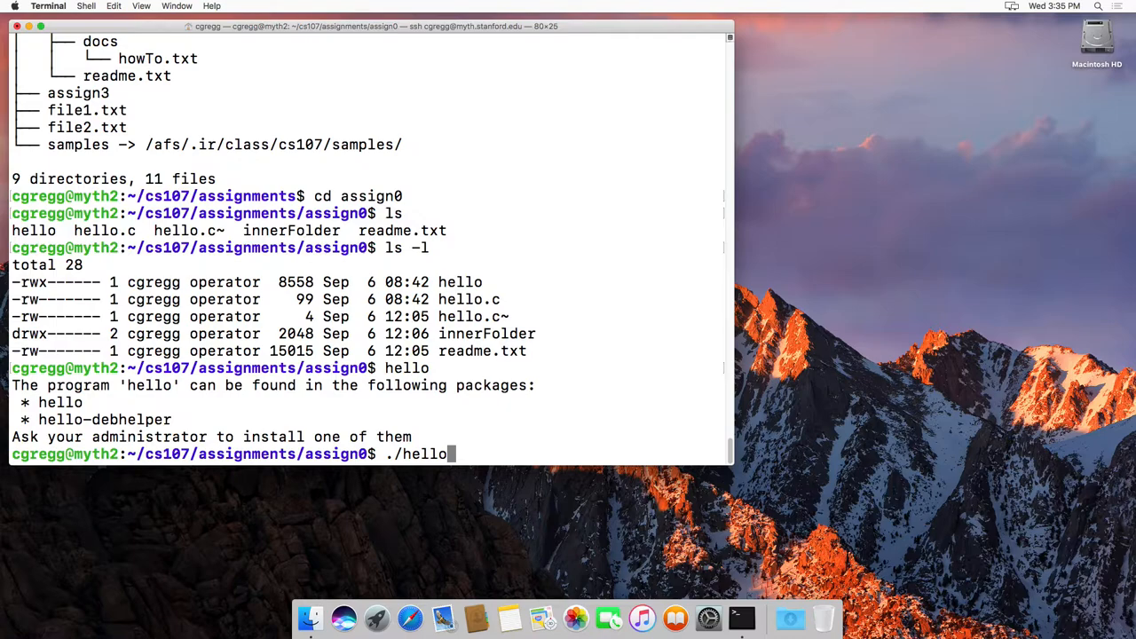
key("Return")
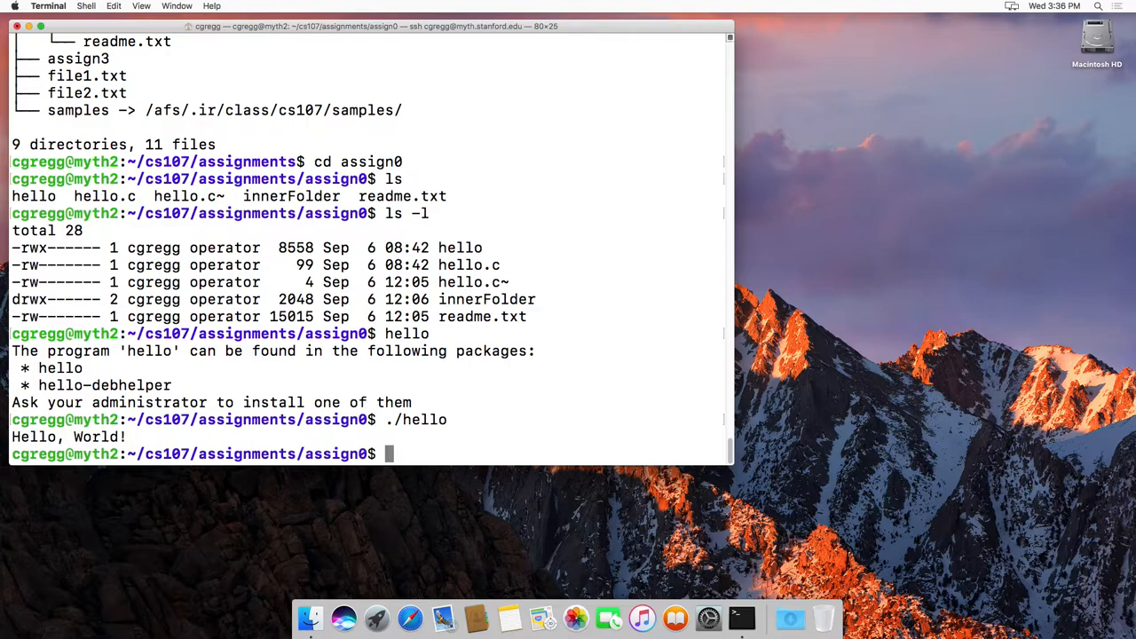
type(".")
type("l")
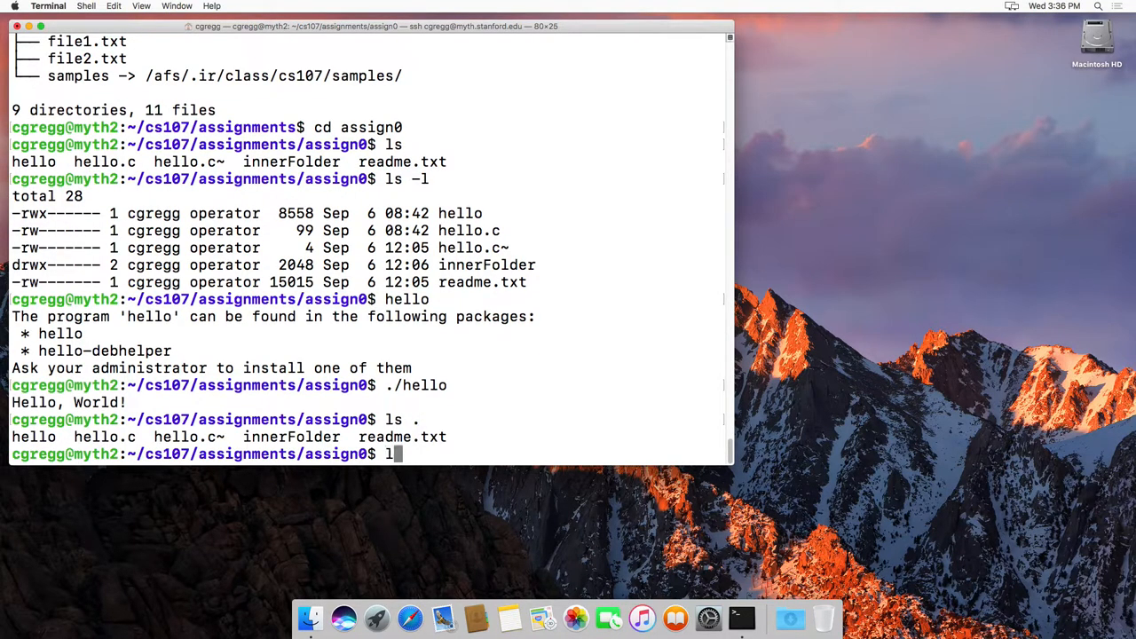
key("Return")
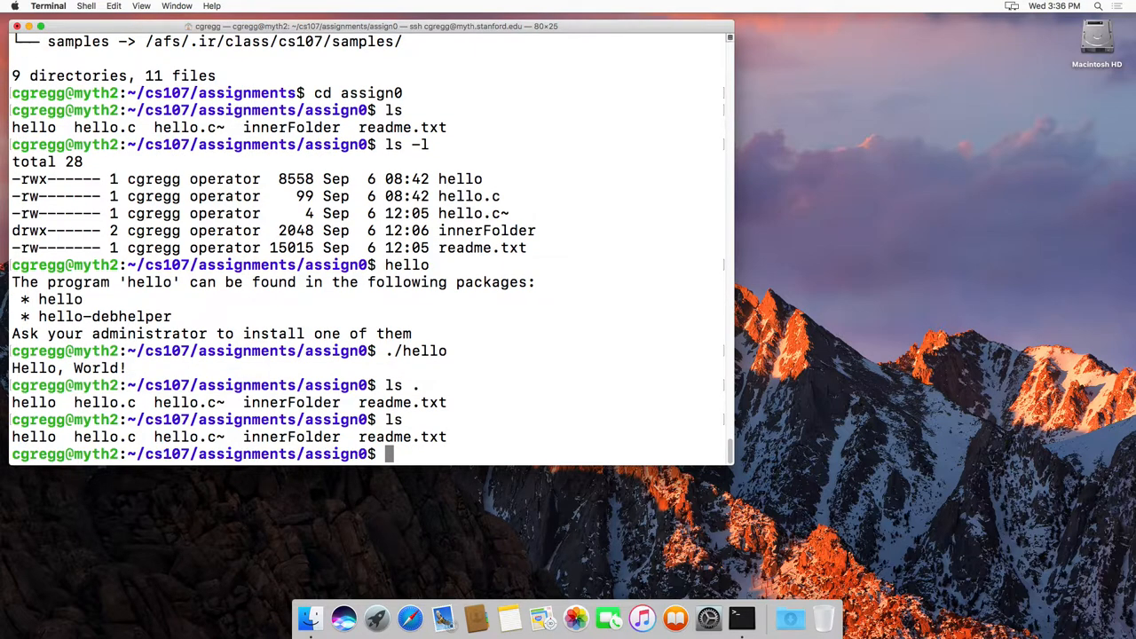